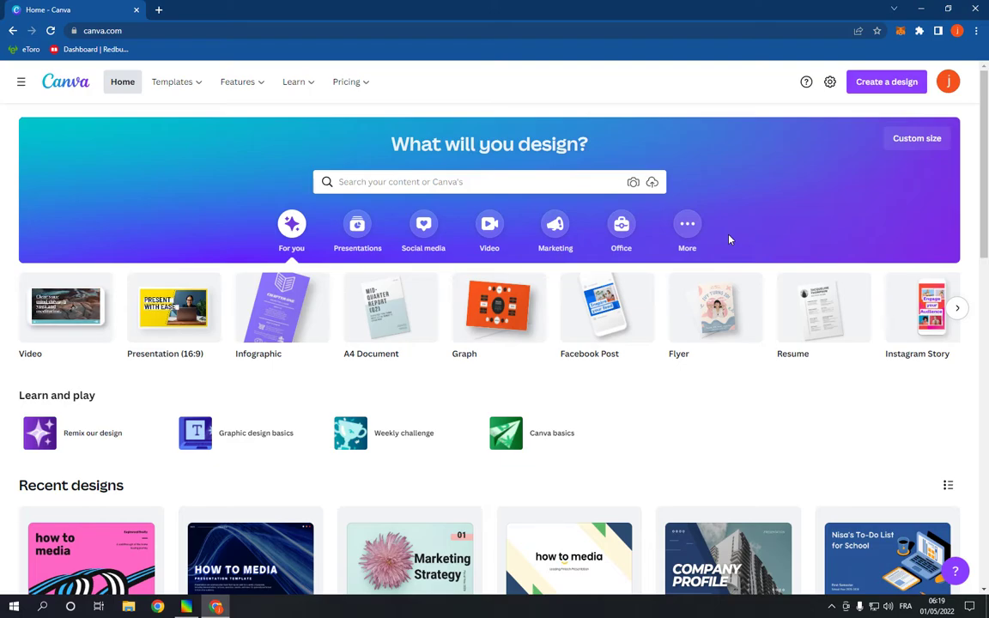
mouse_move(570, 213)
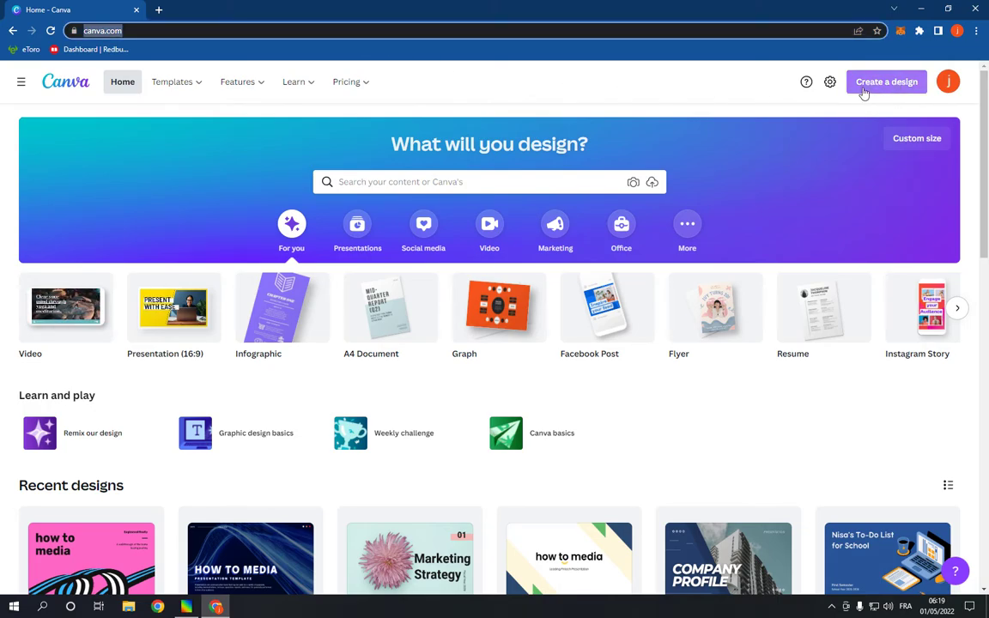
Step: Search the new-design box for 'logo' to list logo design types
type("logo")
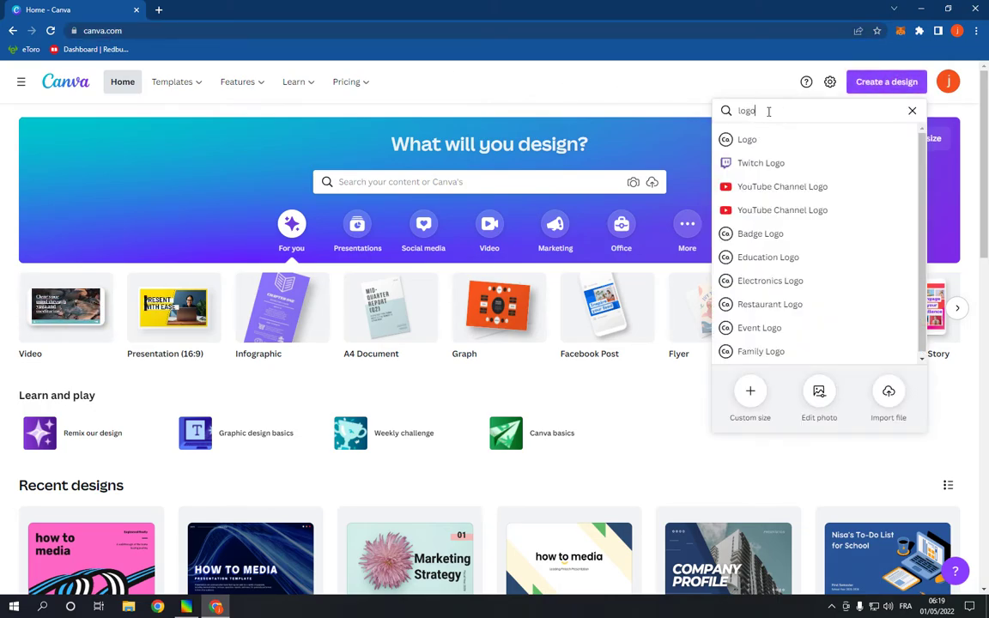
Step: Start a new blank square Logo design from the suggestions
left_click(761, 139)
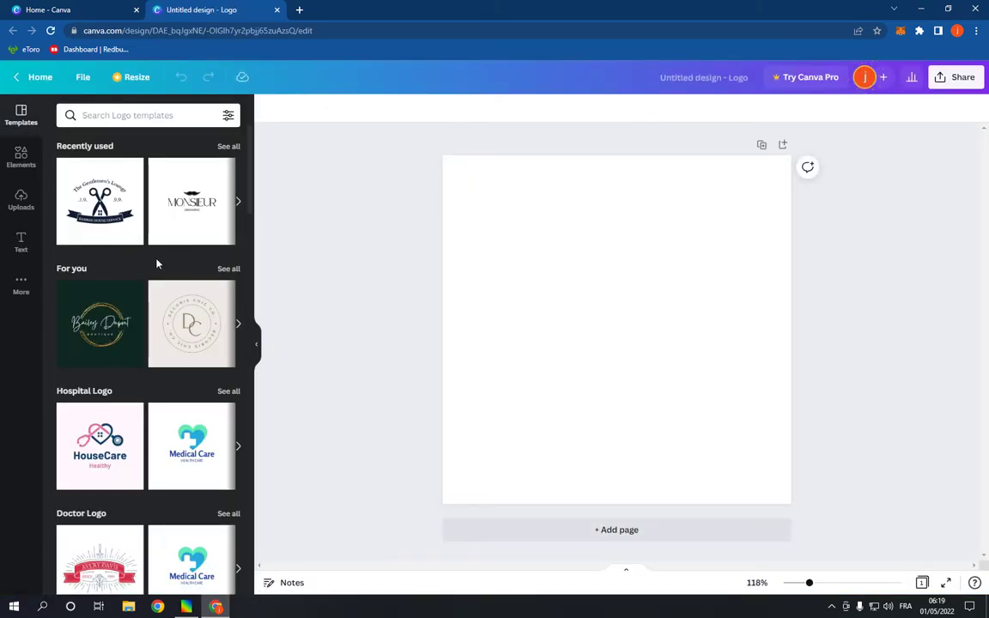
Step: Browse the Templates panel down to Car Wash Logo and show all its templates
scroll("down", 3)
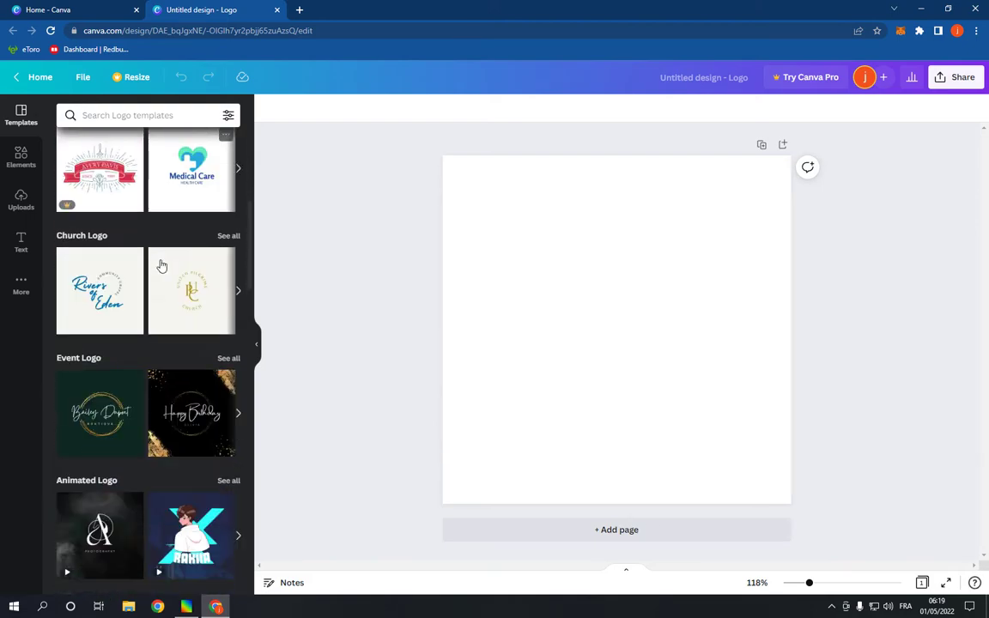
scroll("down", 3)
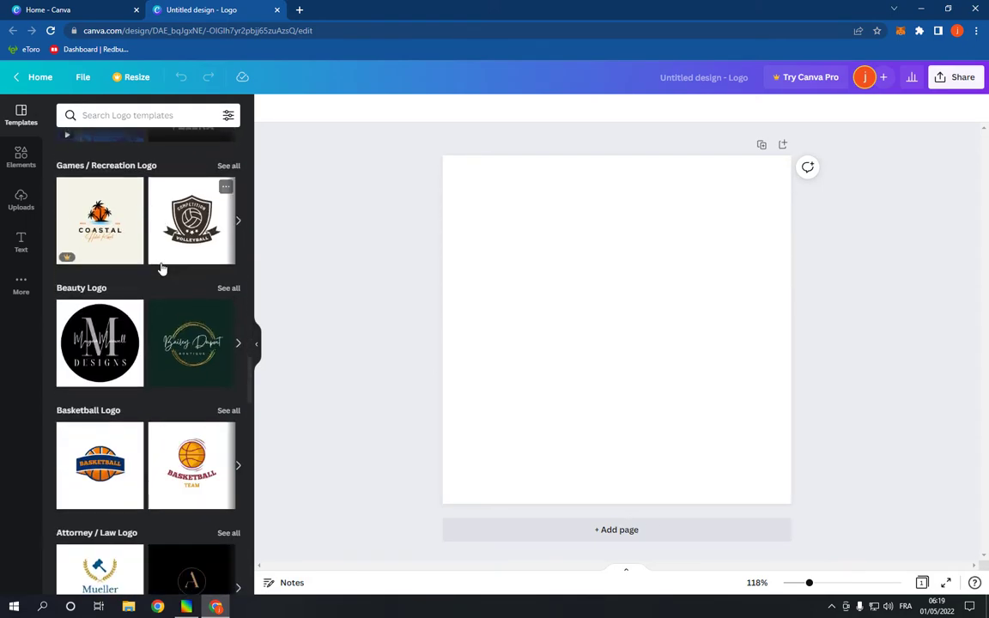
scroll("down", 3)
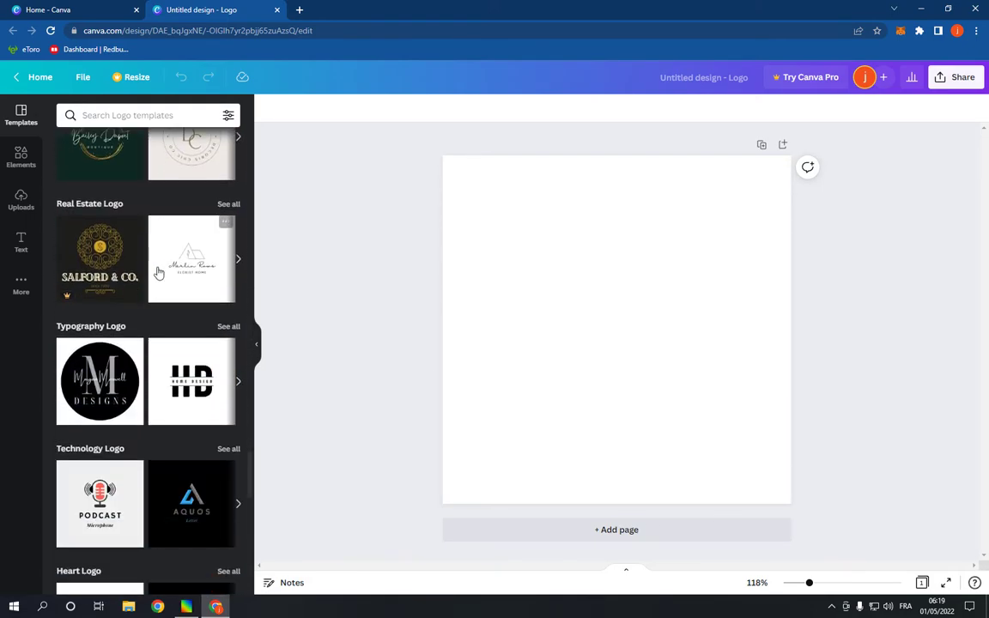
scroll("down", 3)
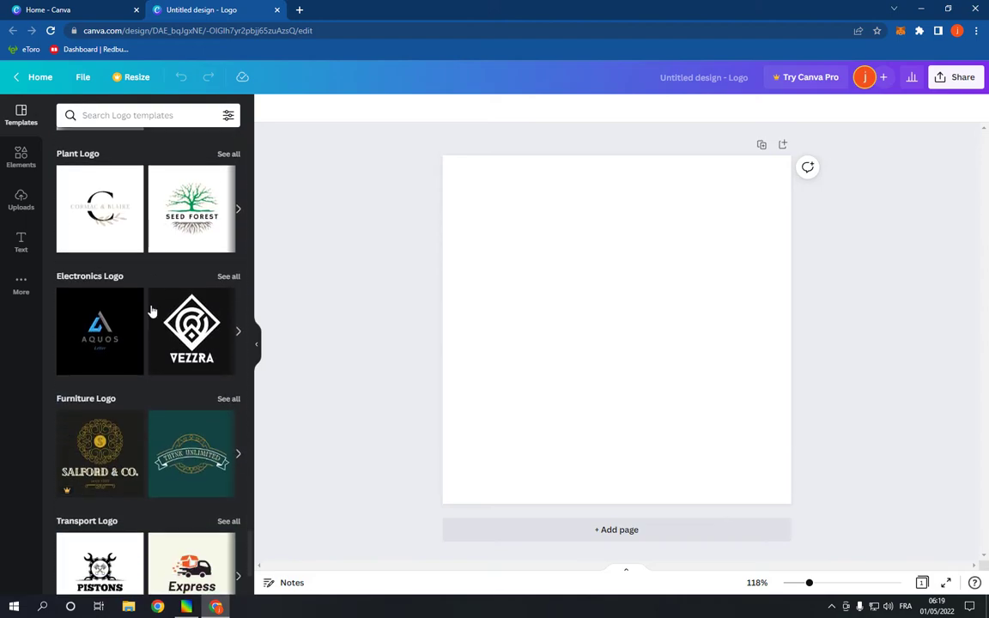
scroll("down", 3)
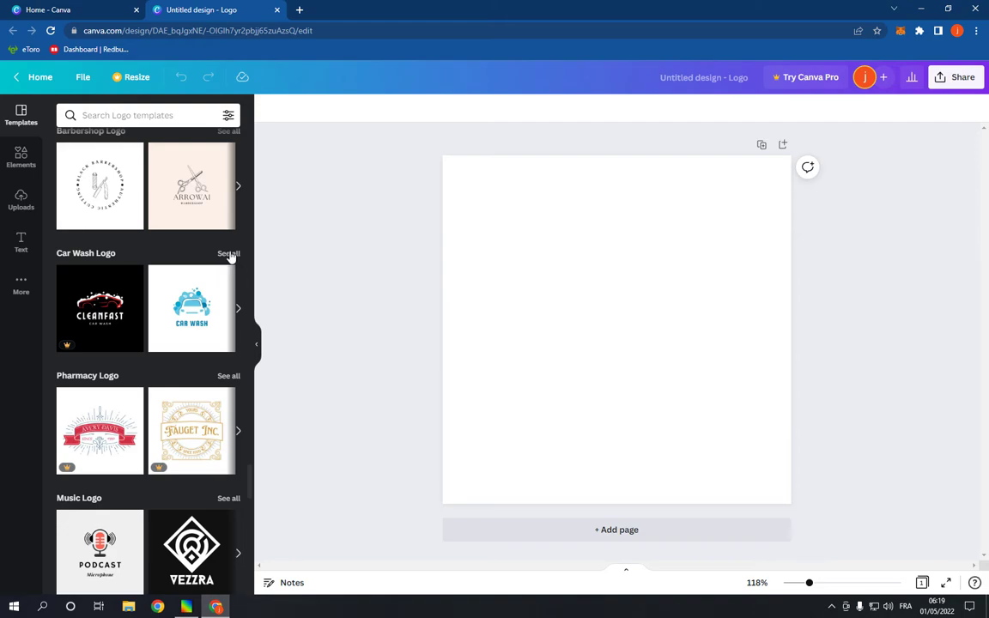
left_click(228, 254)
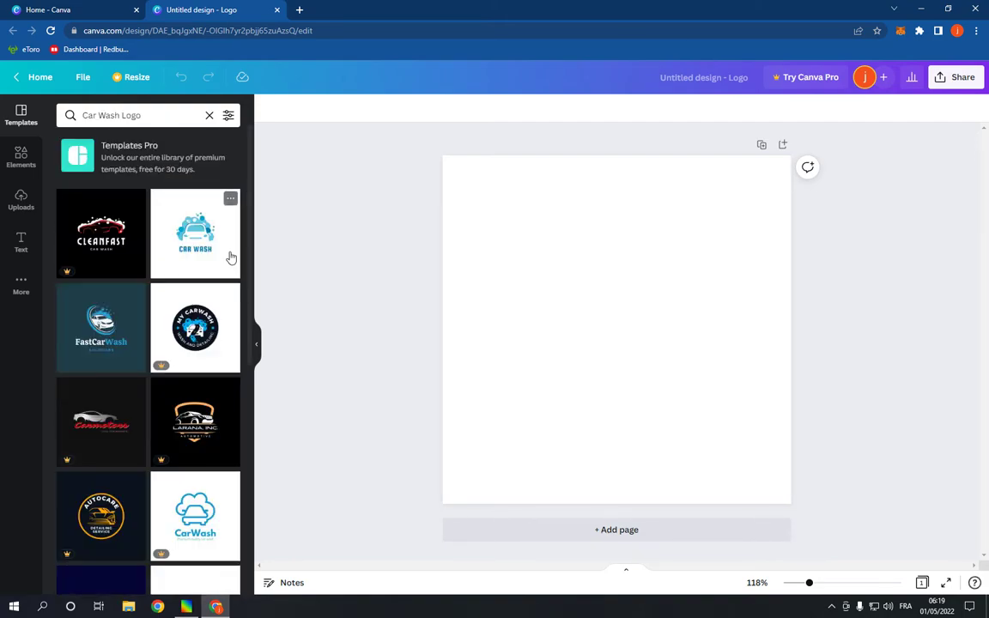
scroll("down", 3)
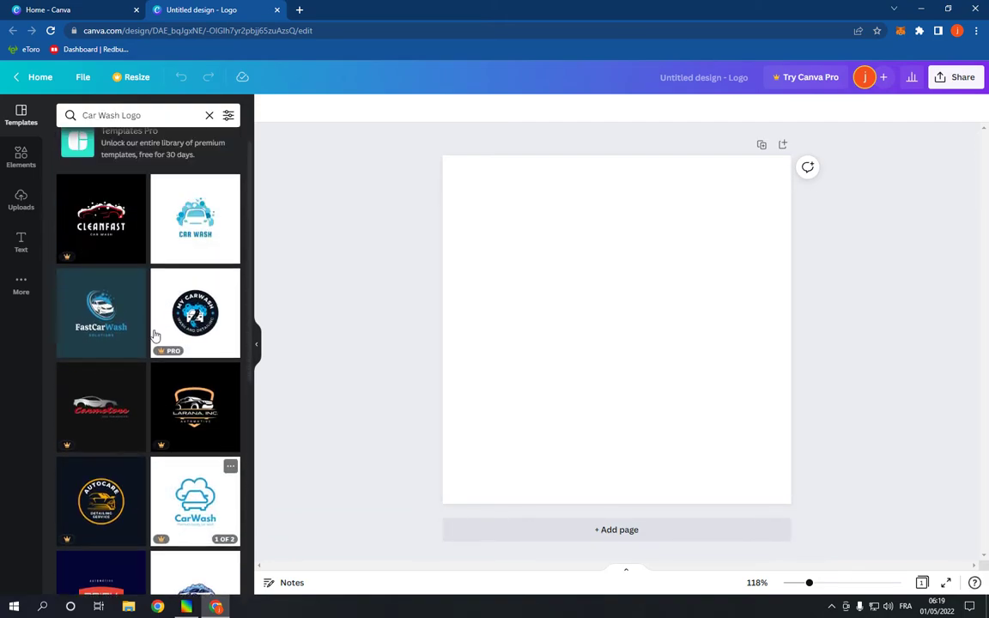
Step: Apply the dark teal FastCarWash template and retitle its main text 'HOW TO MEDIA'
left_click(100, 312)
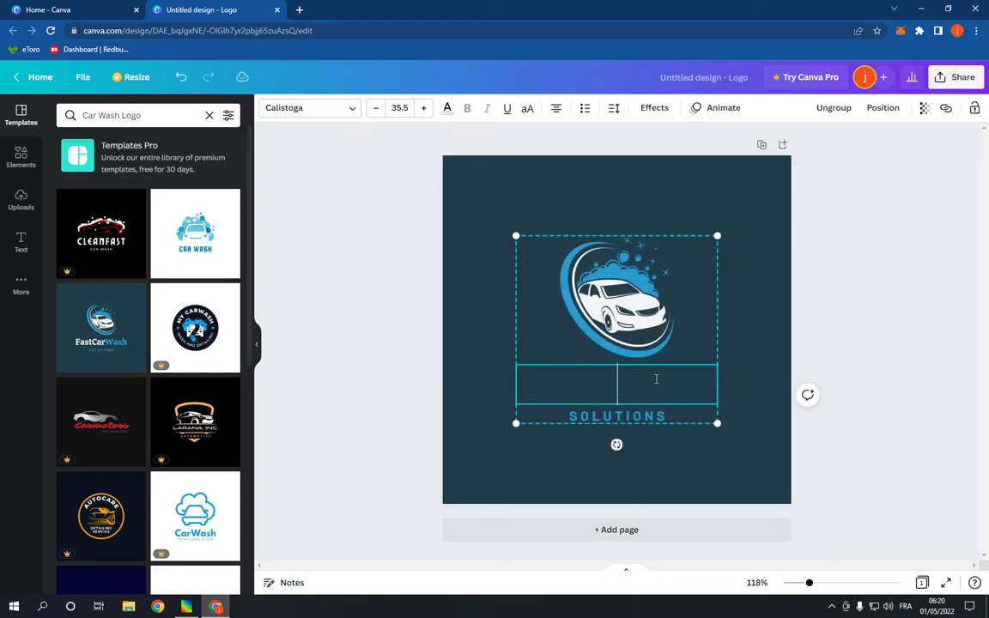
type("HOW TO MEDIA")
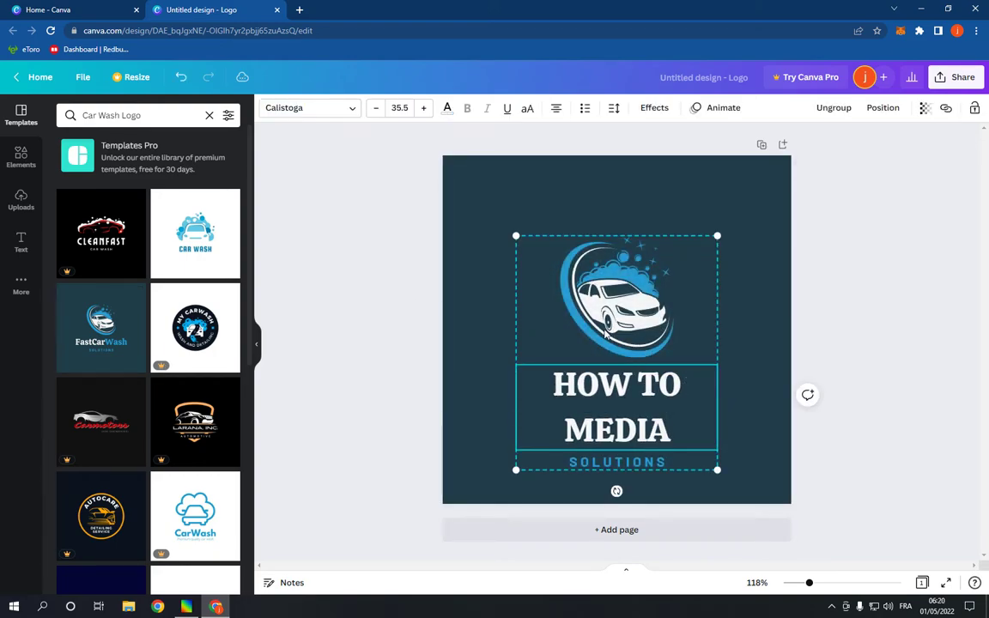
left_click_drag(516, 470, 516, 464)
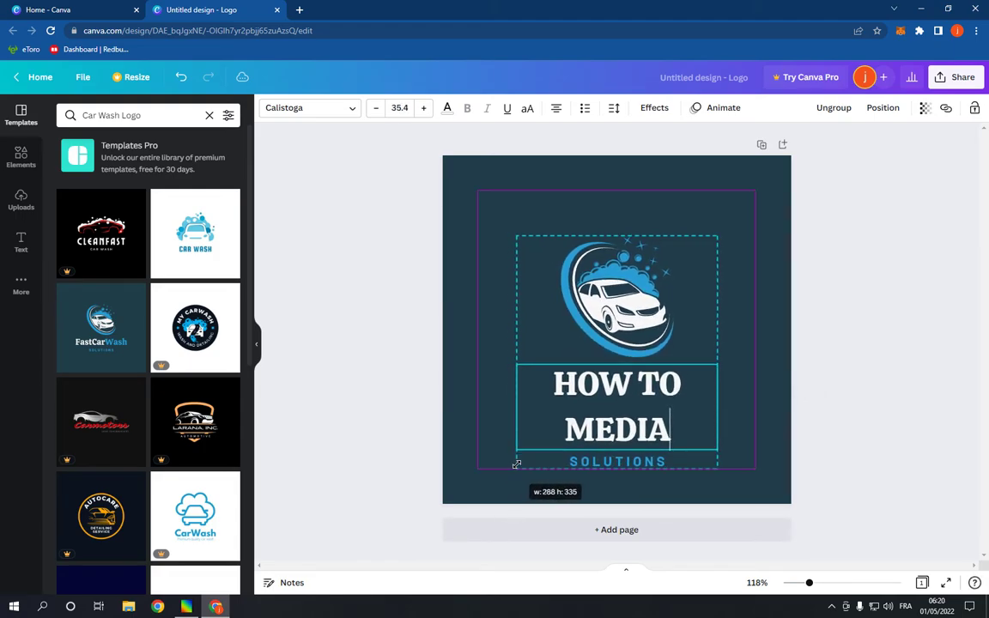
left_click(840, 240)
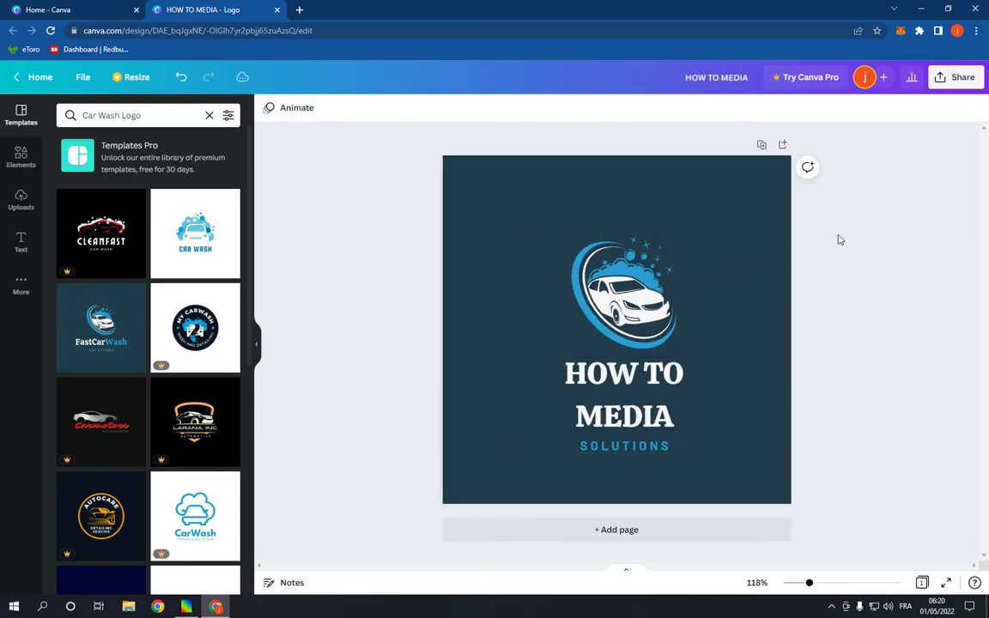
Step: Bring up the design's sharing options
left_click(951, 75)
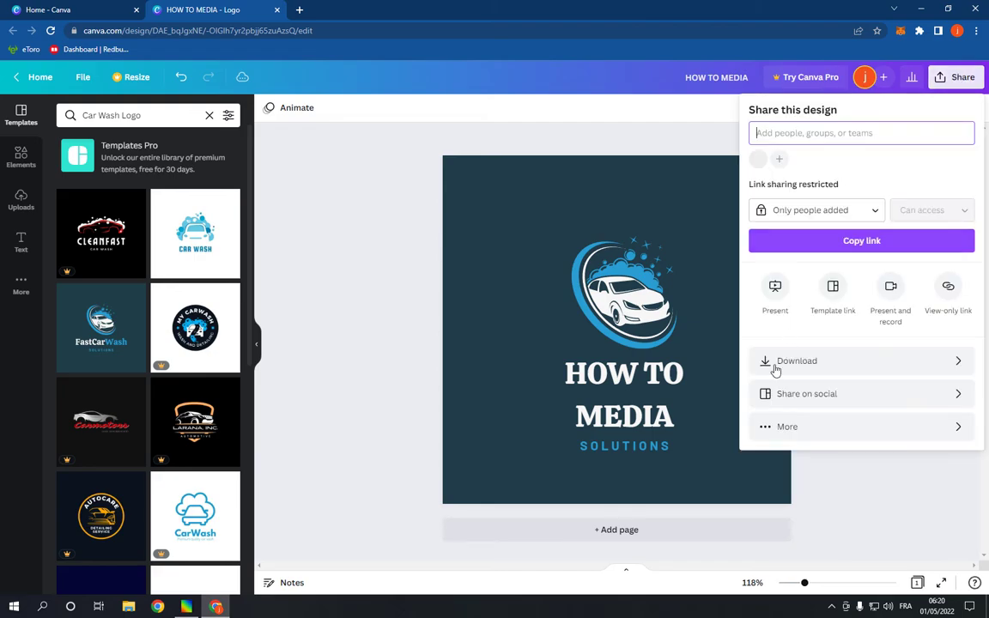